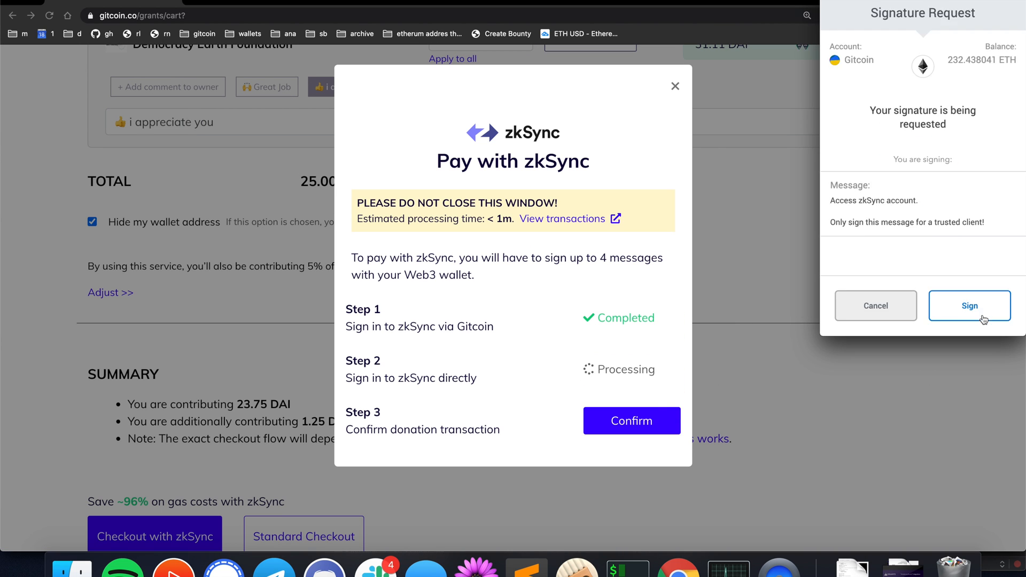
# Step: Sign the MetaMask 'Access zkSync account' request so sign-in completes and the donation starts processing
pyautogui.click(970, 305)
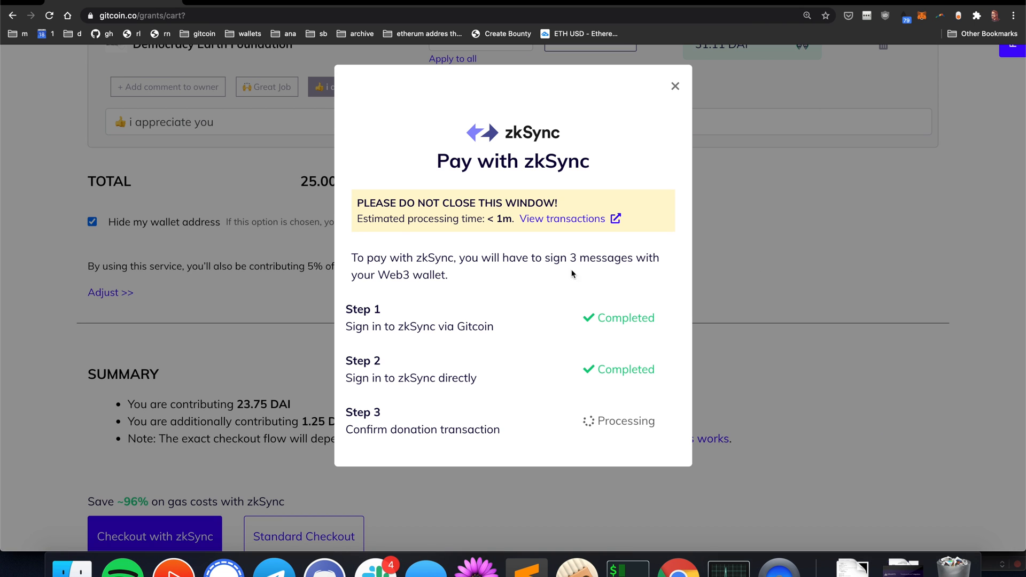